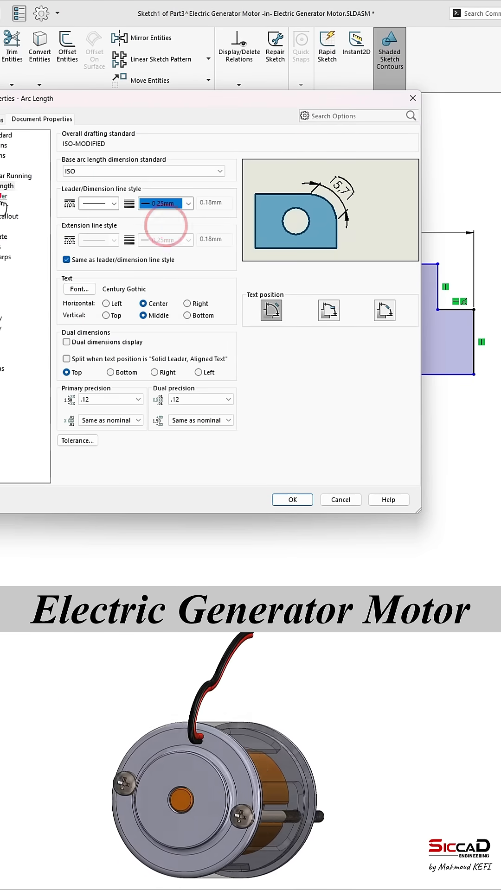
- Confirm the Arc Length document properties with OK and return to the assembly
{"action": "left_click", "coordinate": [292, 499]}
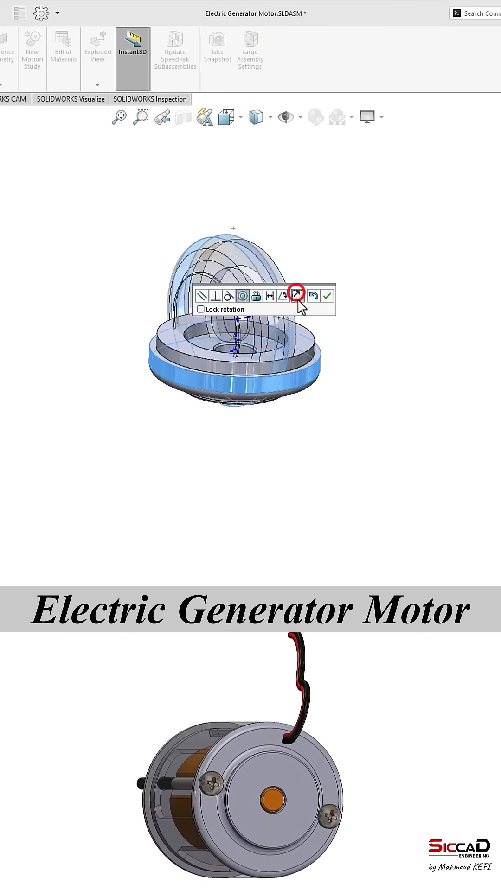
- Open the pan head cross recess screw from the assembly as its own part document
{"action": "left_click", "coordinate": [294, 296]}
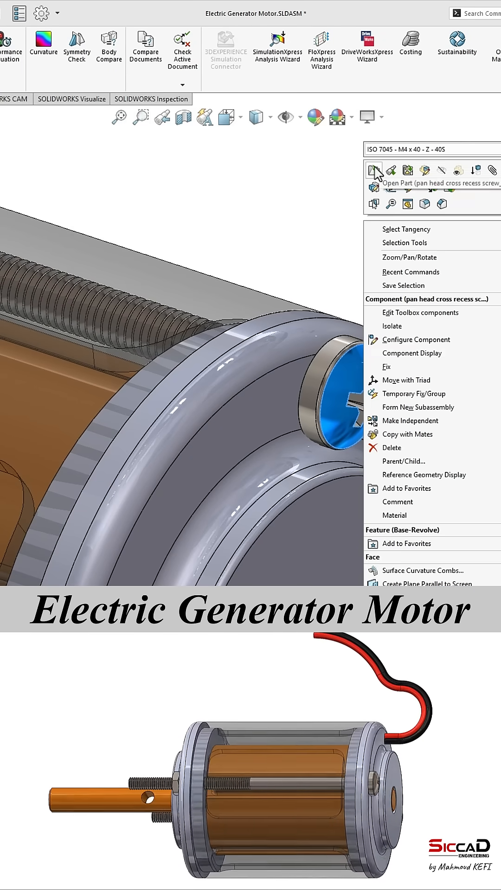
{"action": "left_click", "coordinate": [375, 170]}
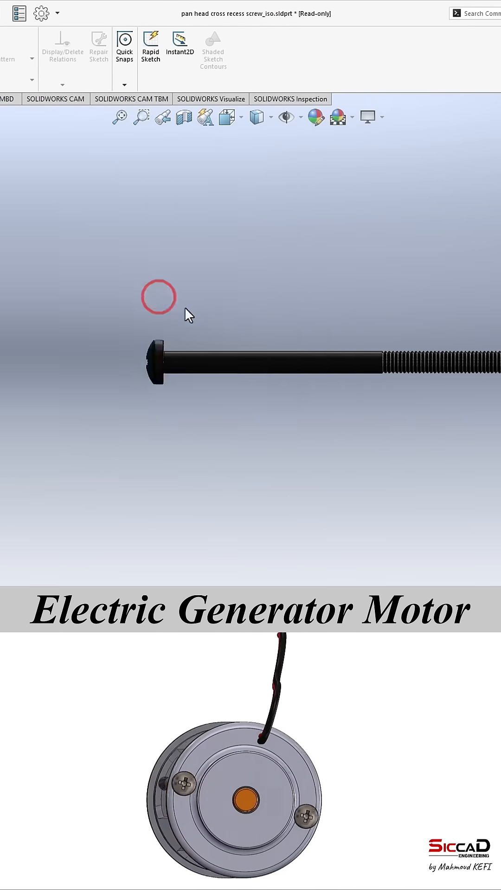